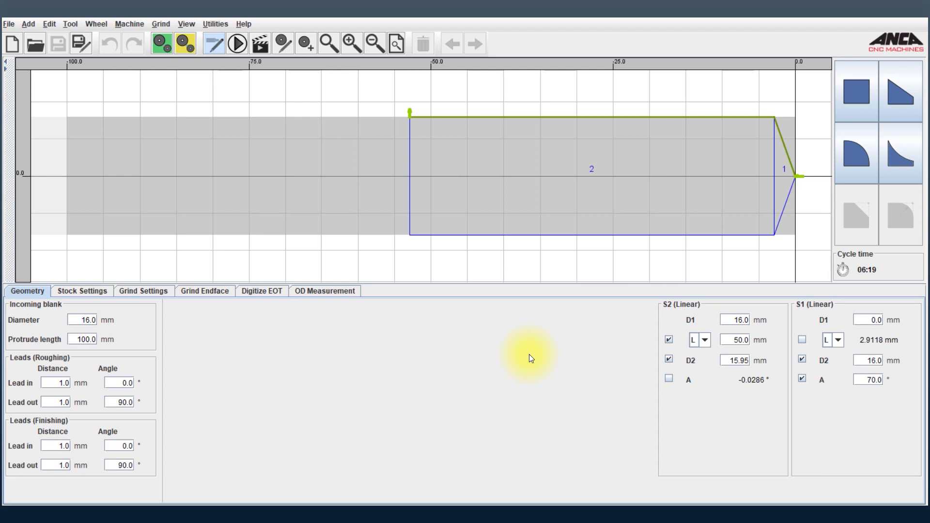
mouse_move(367, 145)
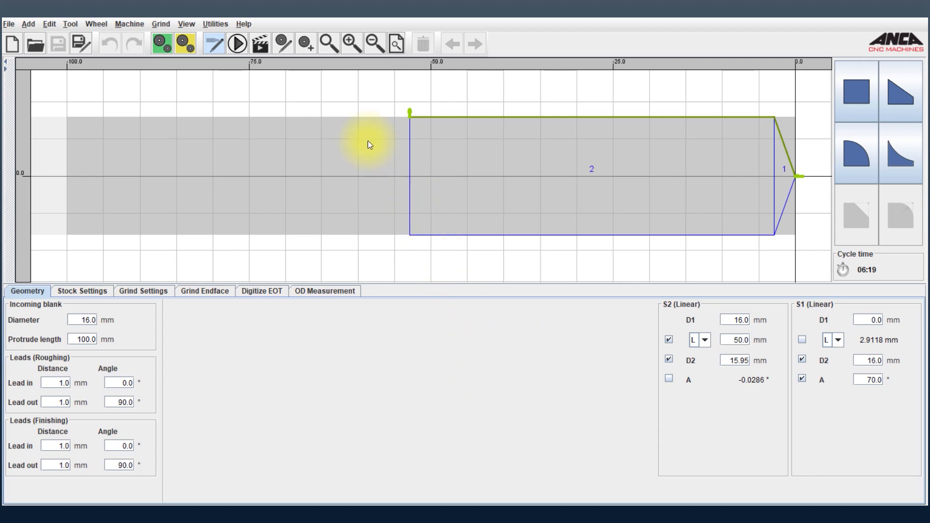
Simulate grinding the full 16 mm blank, then return from simulation to editing
left_click(69, 24)
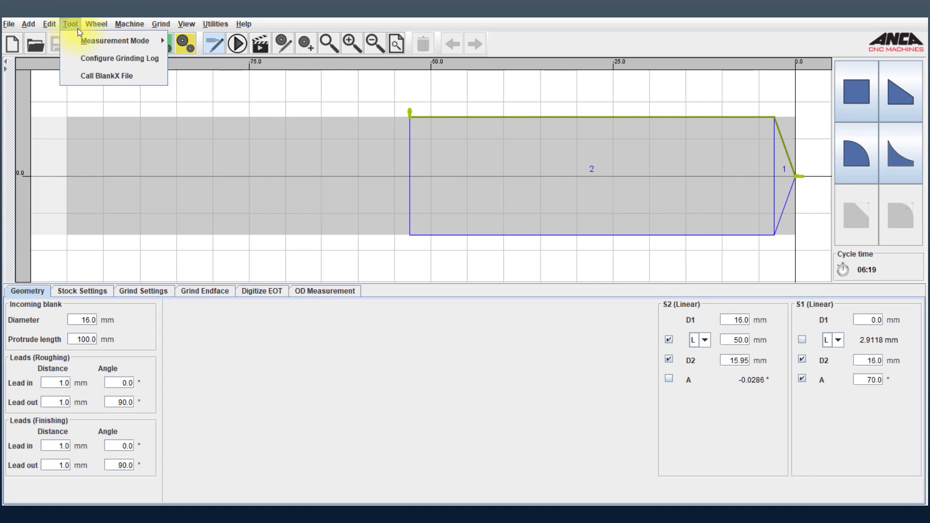
mouse_move(107, 76)
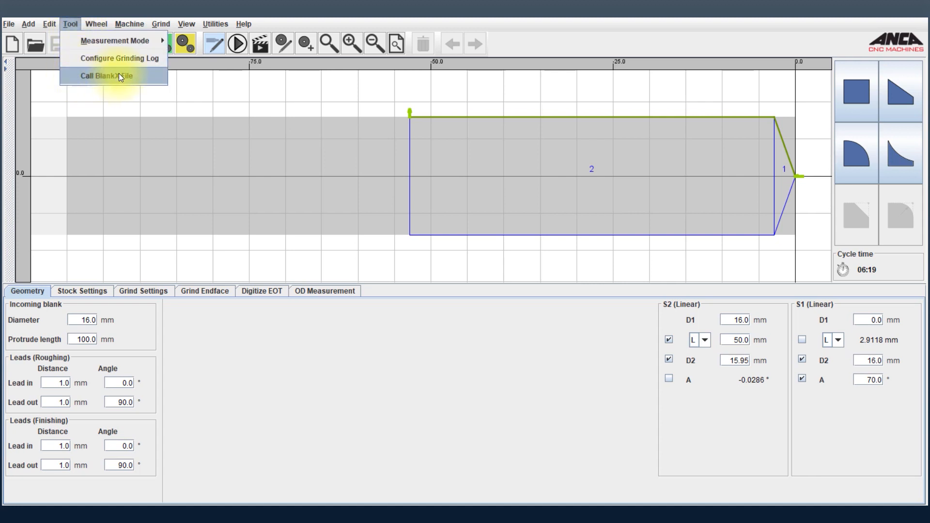
mouse_move(250, 360)
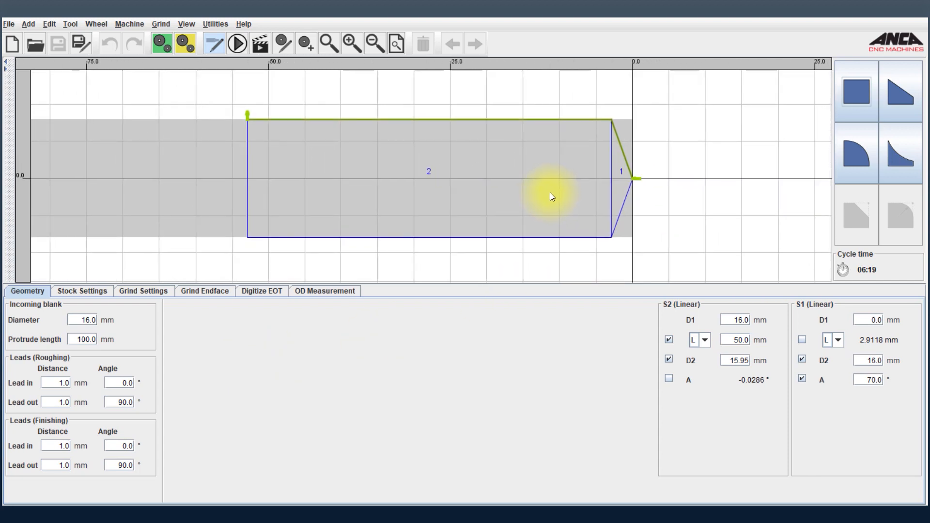
mouse_move(551, 189)
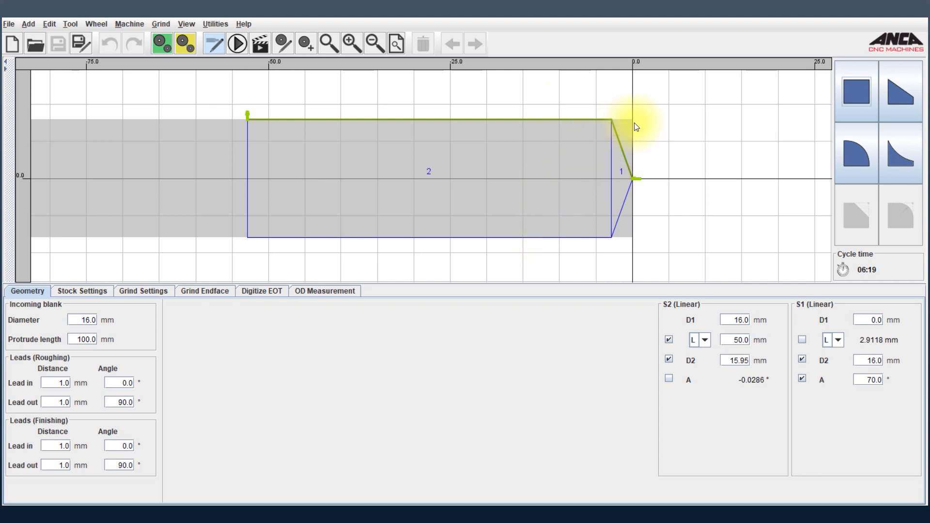
mouse_move(658, 177)
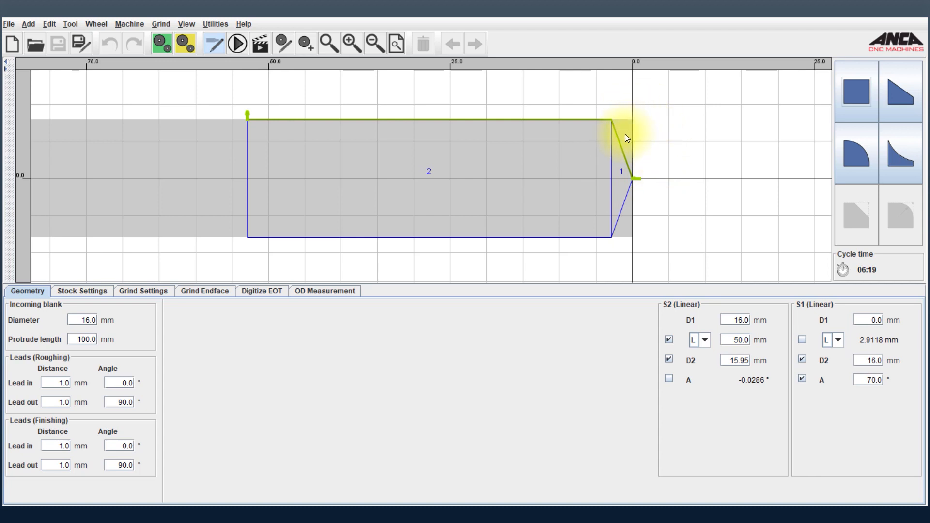
mouse_move(546, 180)
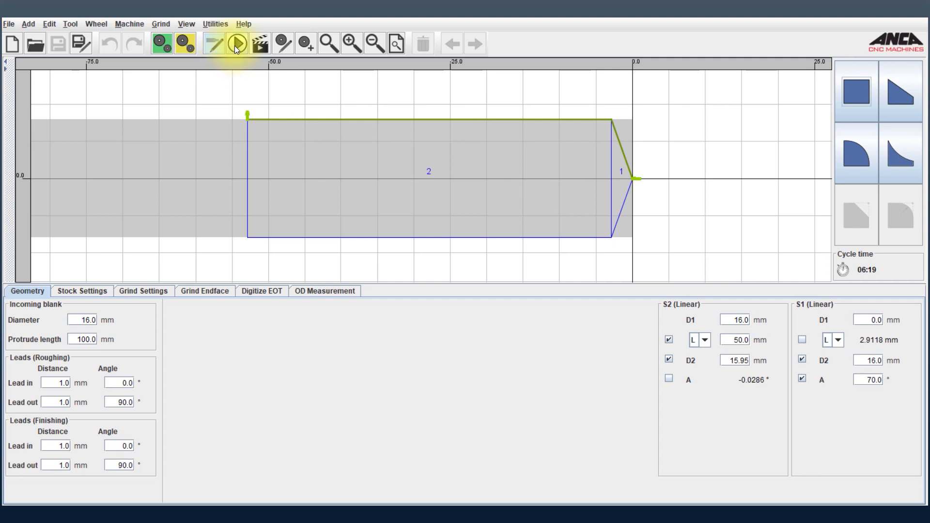
left_click(237, 42)
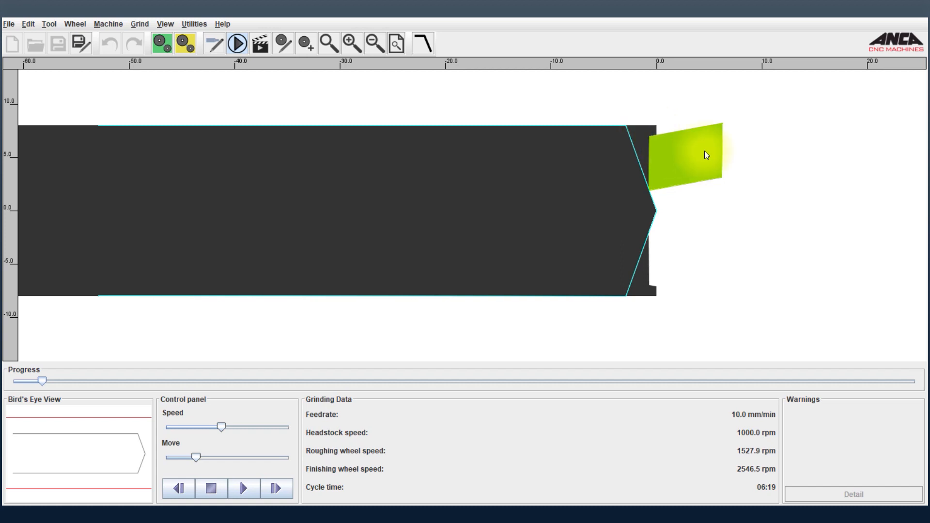
mouse_move(702, 162)
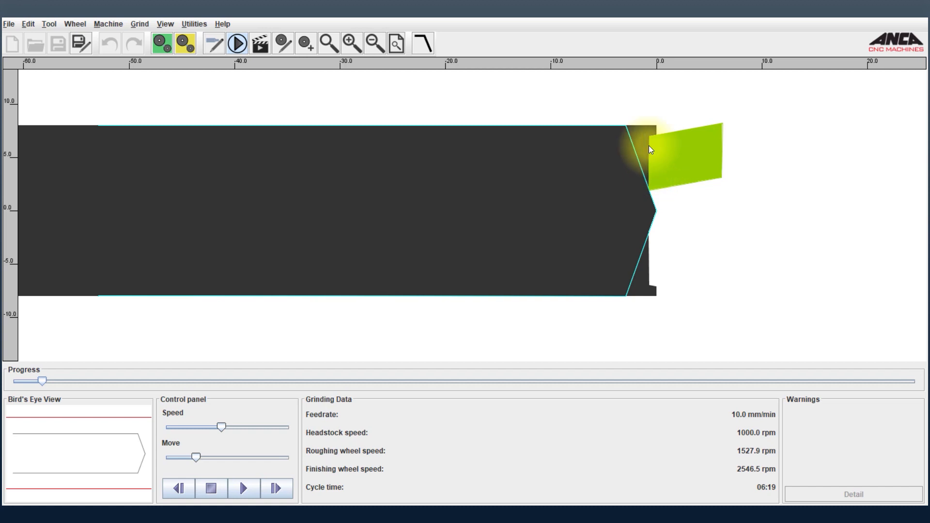
left_click(214, 43)
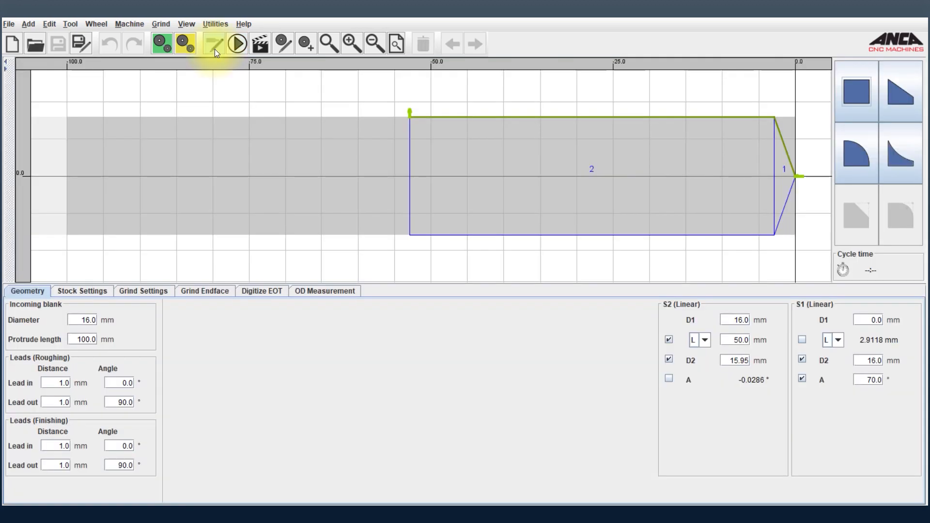
Delete long cylindrical section 2, leaving only the 70° tip section
left_click(215, 42)
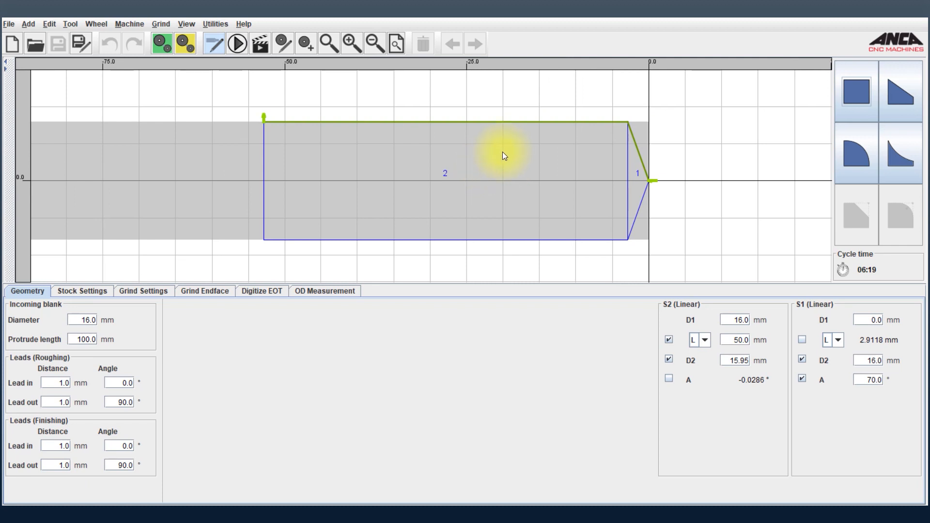
left_click(422, 43)
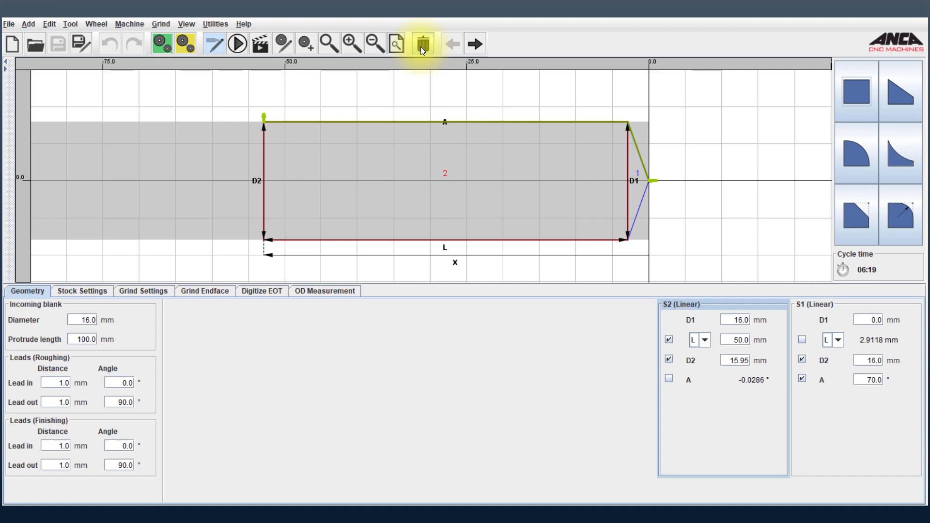
left_click(421, 43)
type("7")
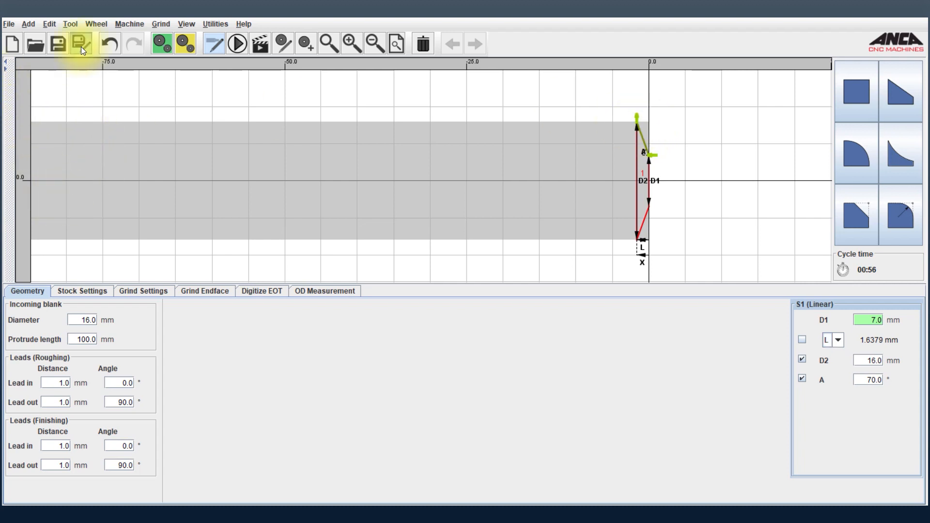
Save the tip-only blank under the new name MP1.blank
left_click(80, 43)
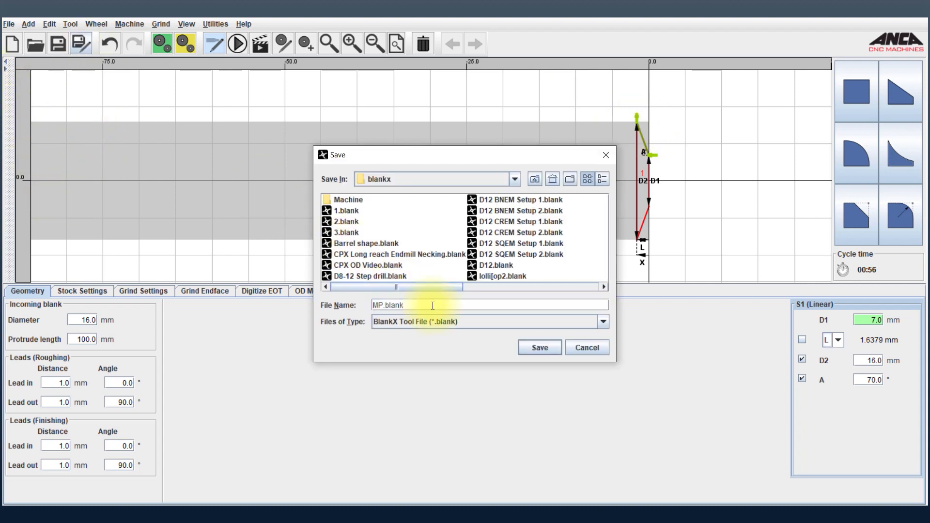
type("1")
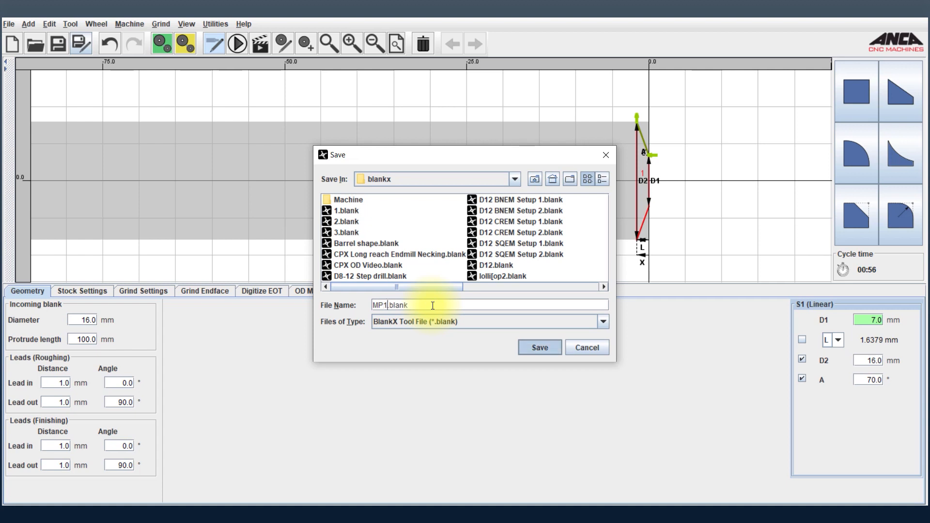
left_click(539, 347)
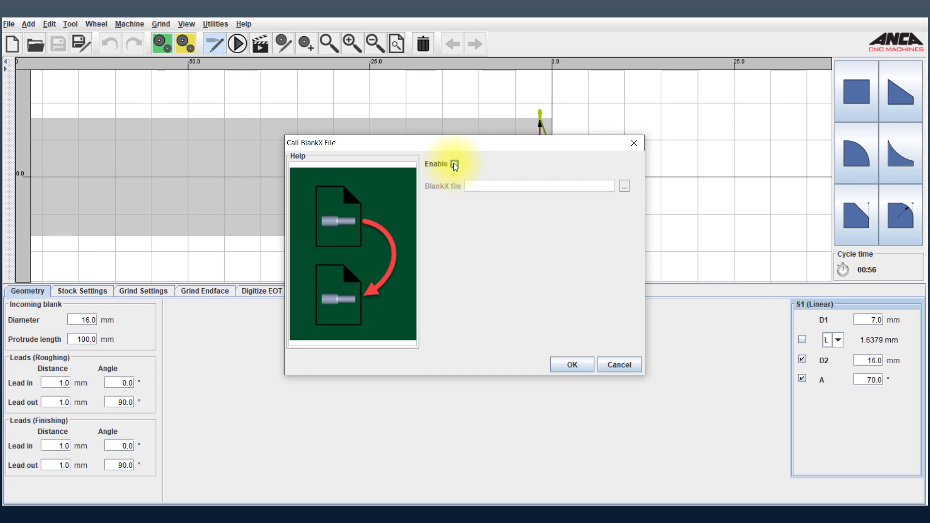
Enable Call BlankX File and link MP.blank, raising cycle time to 07:15
left_click(454, 164)
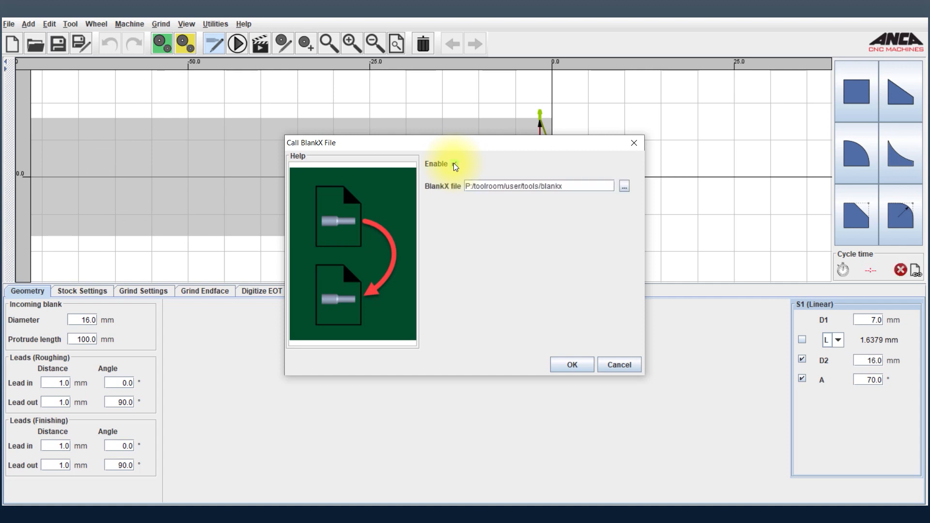
left_click(624, 186)
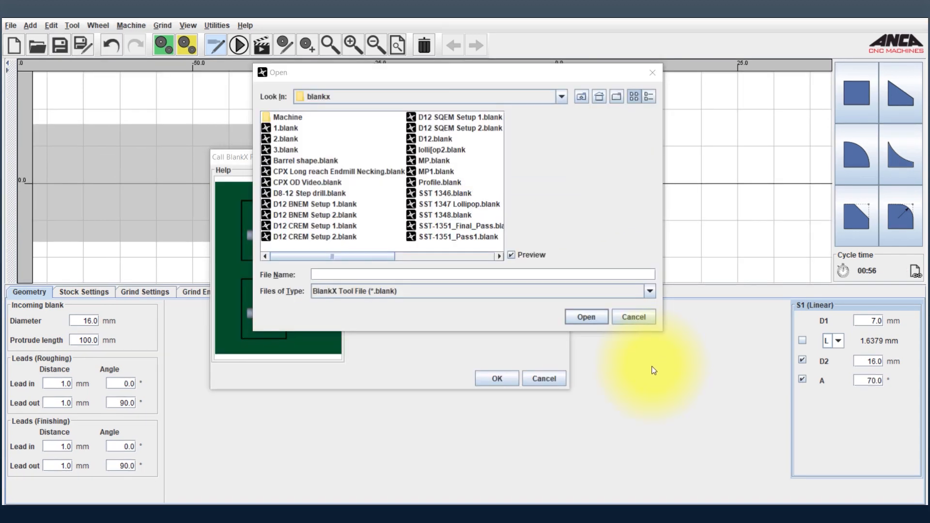
mouse_move(454, 172)
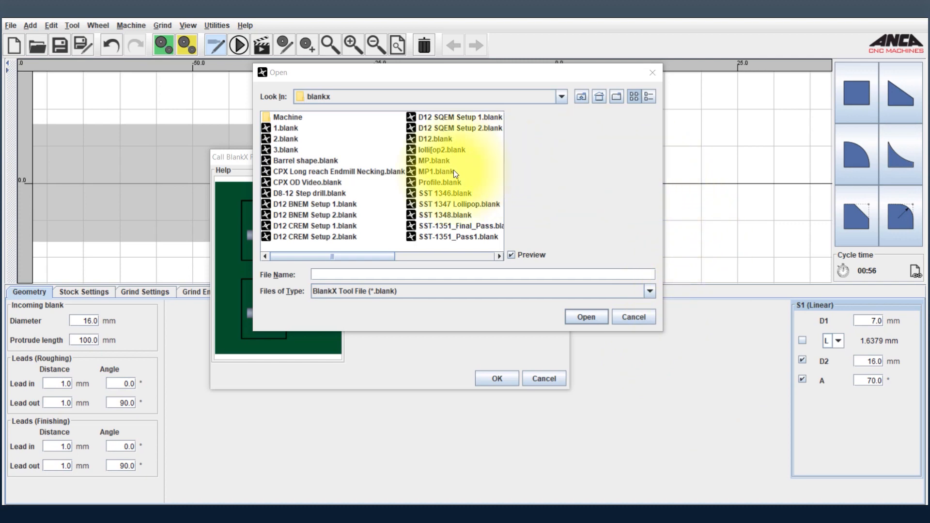
mouse_move(412, 163)
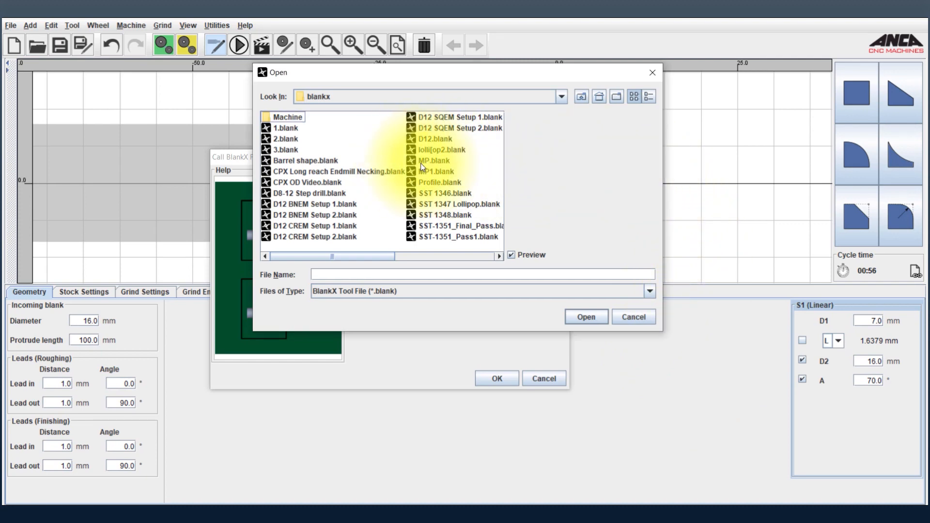
left_click(434, 160)
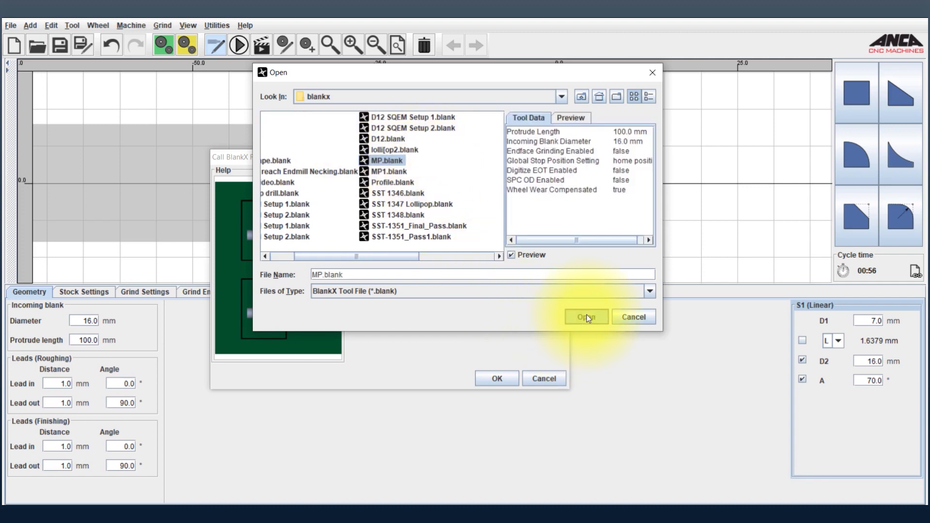
left_click(585, 316)
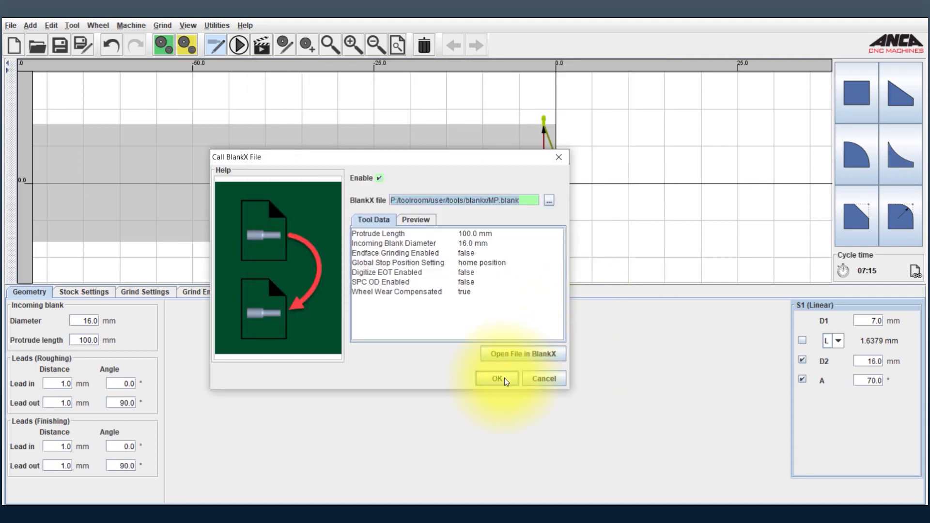
left_click(496, 378)
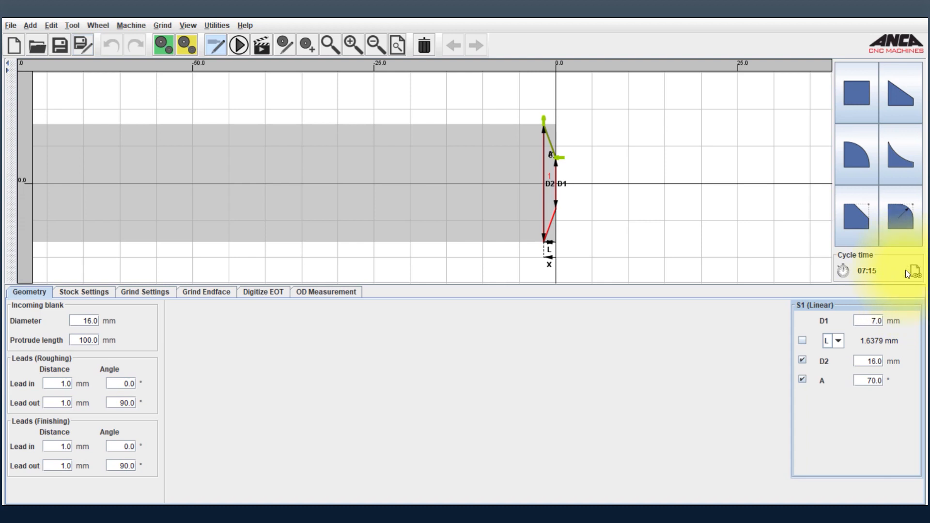
mouse_move(916, 279)
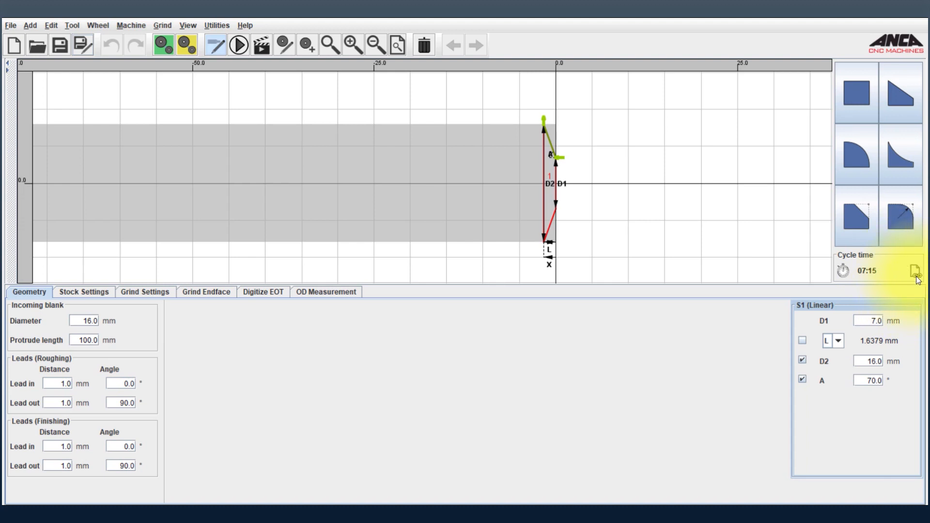
mouse_move(643, 262)
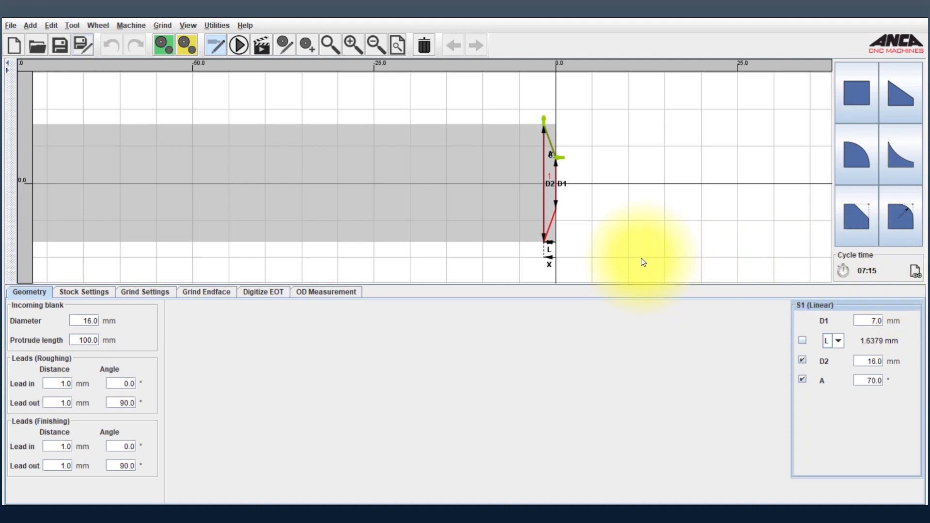